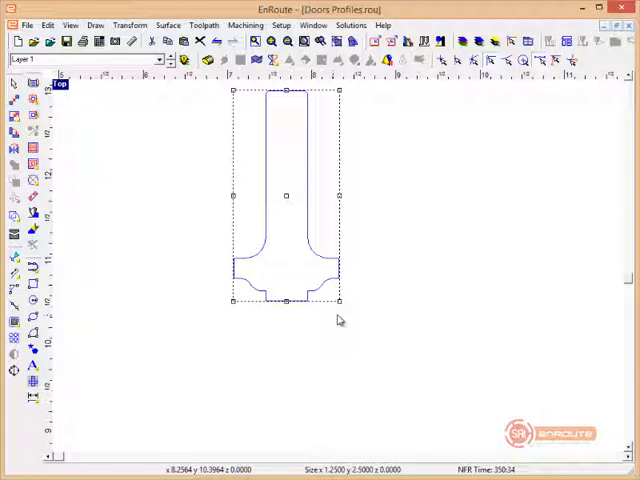
# Copy the door edge profile shape and place the duplicate beside the original.
pyautogui.moveTo(284, 196); pyautogui.dragTo(430, 196)
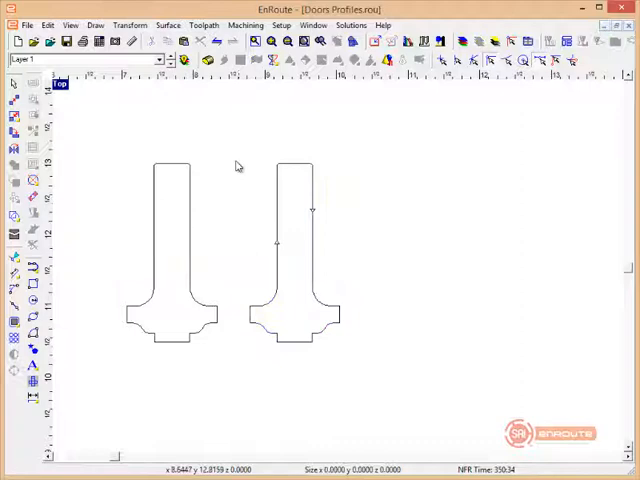
pyautogui.click(296, 244)
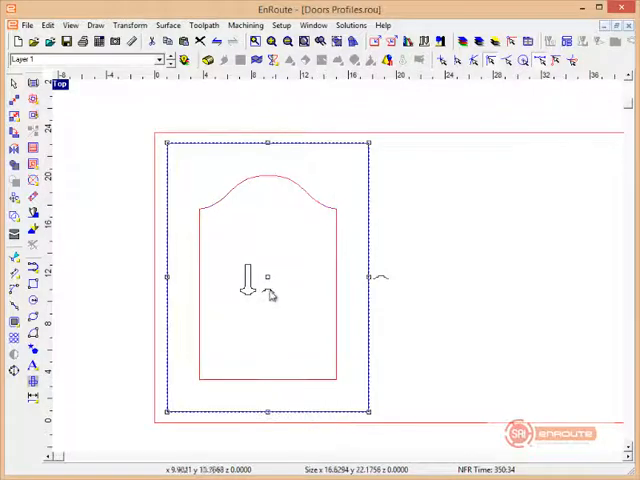
# Select the door outline shapes and round the outline corner with the Fillet tool.
pyautogui.moveTo(268, 274); pyautogui.dragTo(502, 278)
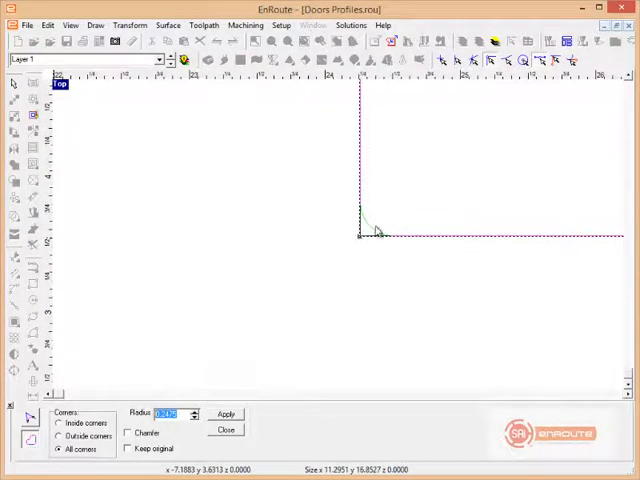
pyautogui.click(226, 414)
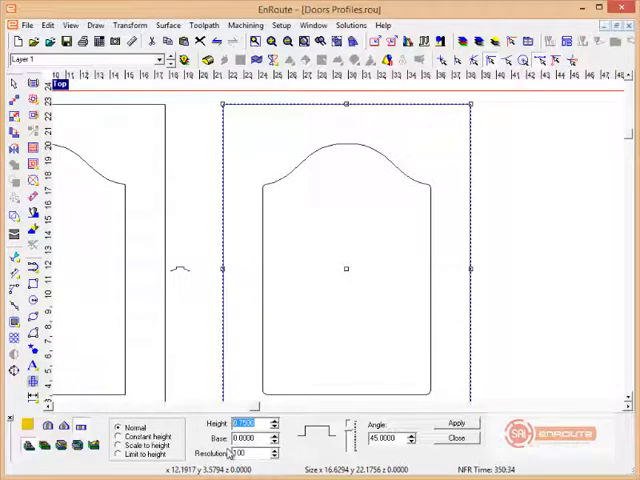
# Create a relief from the arched door outline with the set height and 45-degree angle.
pyautogui.click(456, 424)
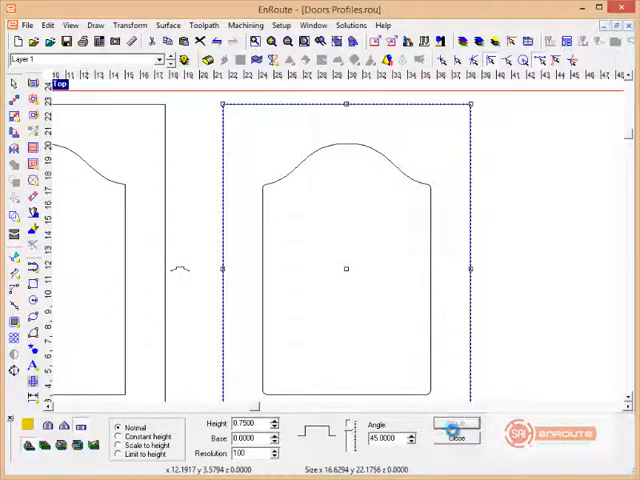
pyautogui.click(456, 438)
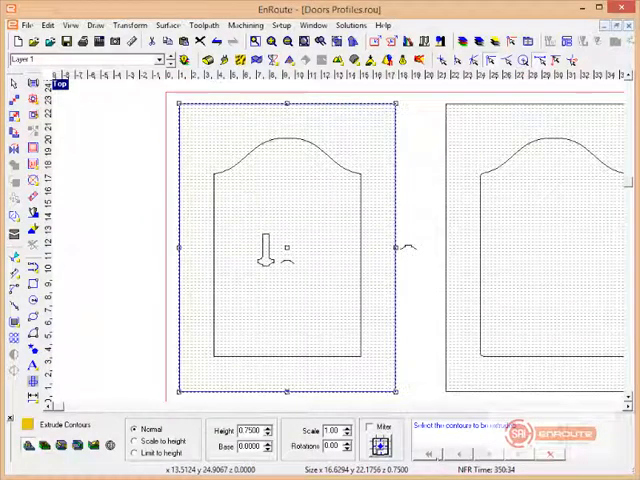
pyautogui.moveTo(416, 256)
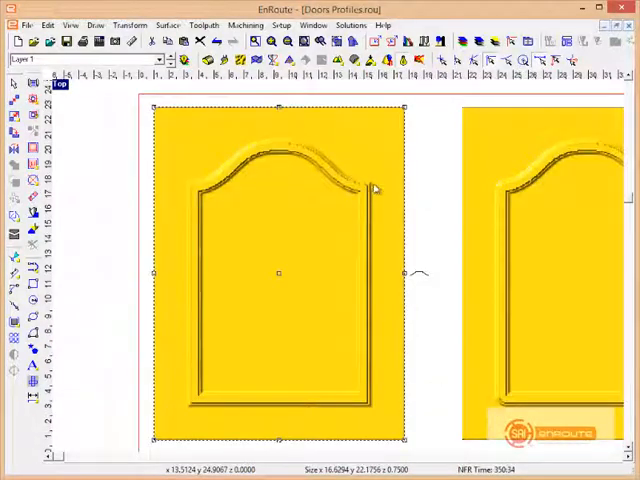
pyautogui.moveTo(504, 232)
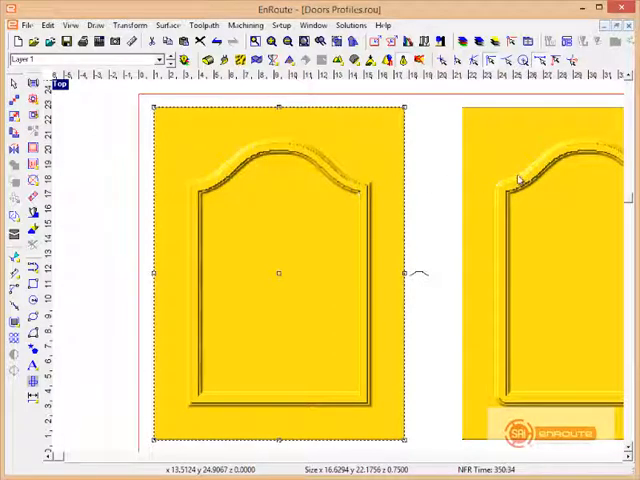
pyautogui.moveTo(494, 204)
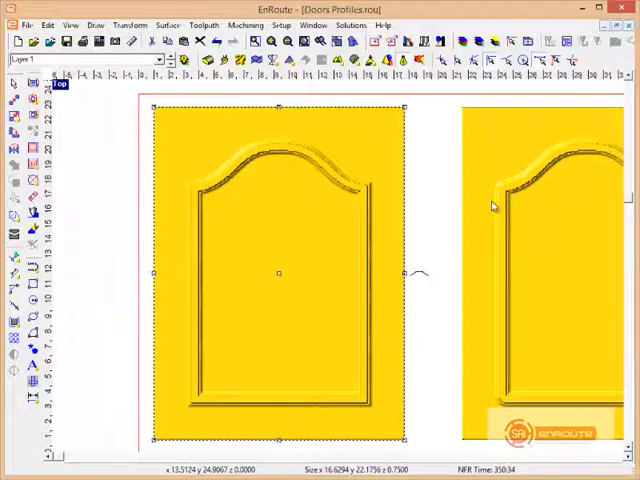
pyautogui.moveTo(416, 218)
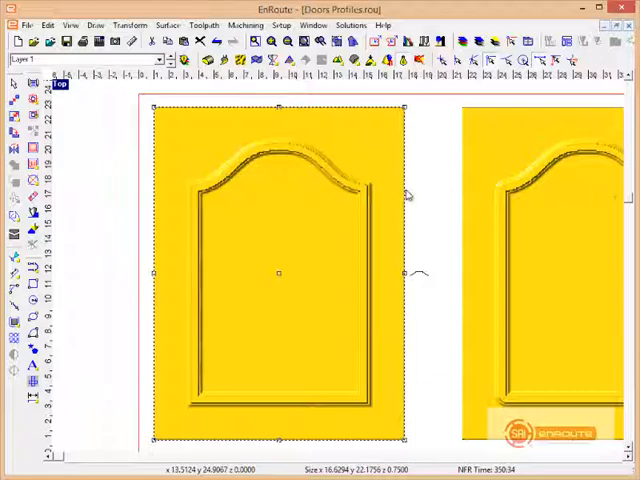
pyautogui.moveTo(356, 200)
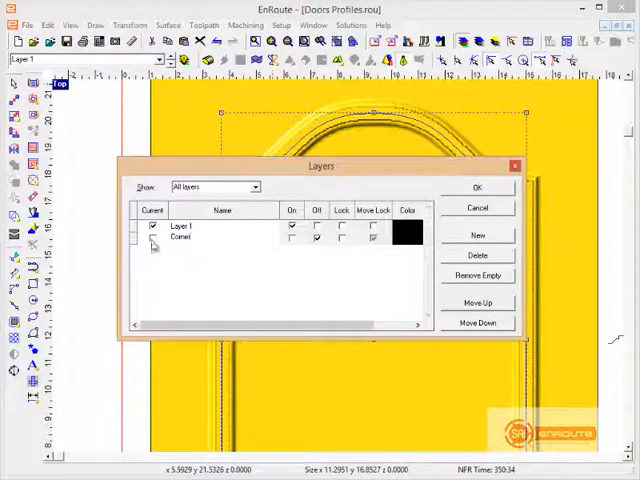
# Make the other layer the working layer and hide the relief layer.
pyautogui.click(476, 188)
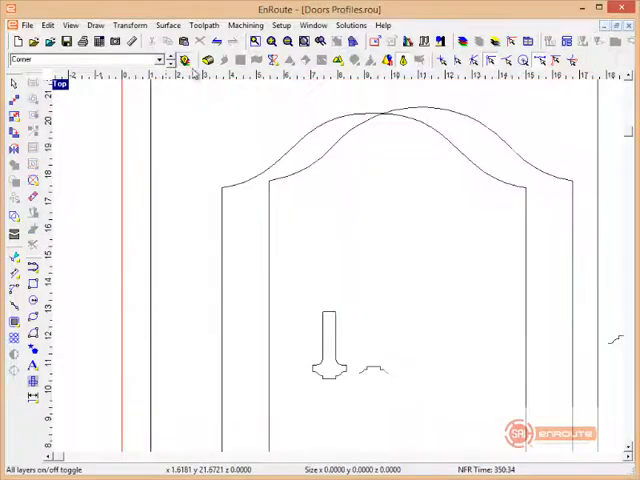
pyautogui.click(184, 62)
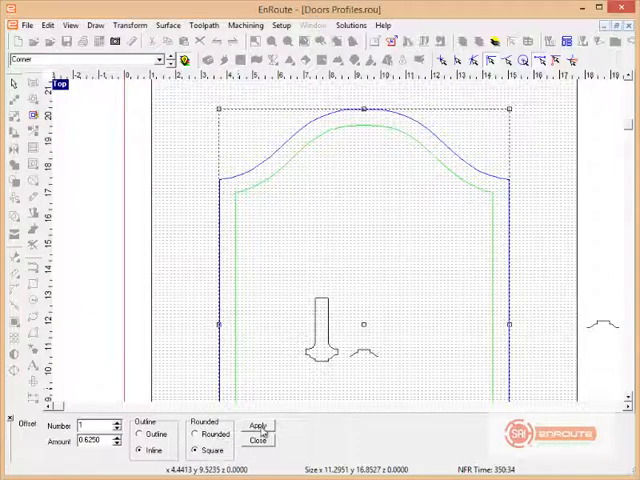
# Create one outward square offset contour around the arched door outline.
pyautogui.click(260, 438)
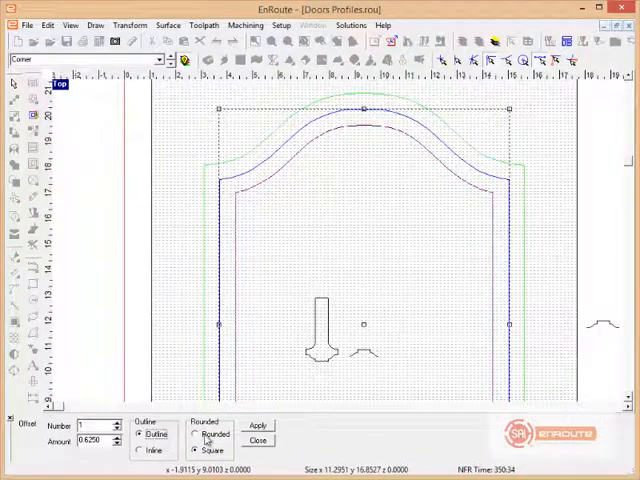
pyautogui.click(256, 440)
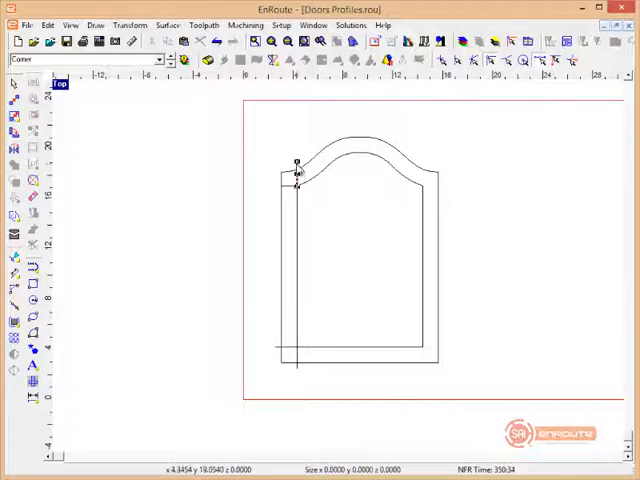
# Create a small corner rectangle on the inner panel outline from the Point 1/Point 2 values.
pyautogui.click(316, 184)
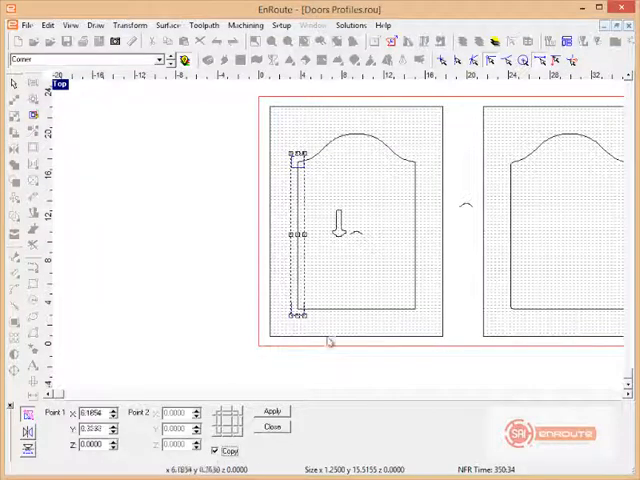
pyautogui.click(356, 308)
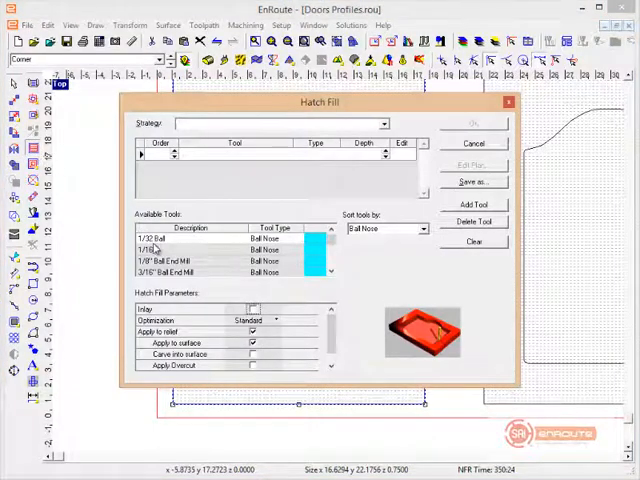
# Add the 1/16" Ball Nose to the hatch fill strategy and bring up its Cut Definition.
pyautogui.click(184, 250)
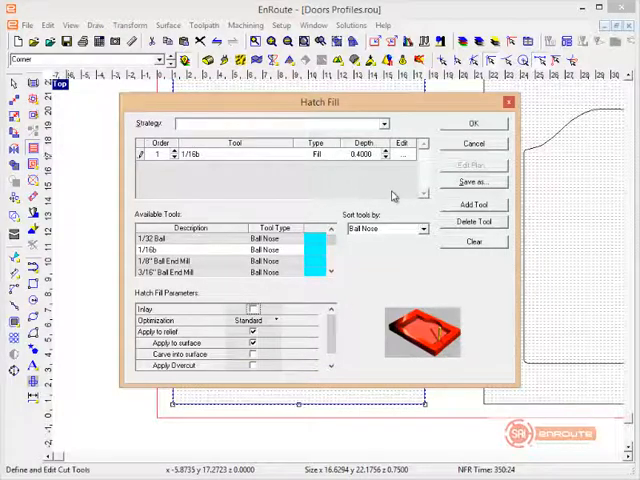
pyautogui.click(252, 364)
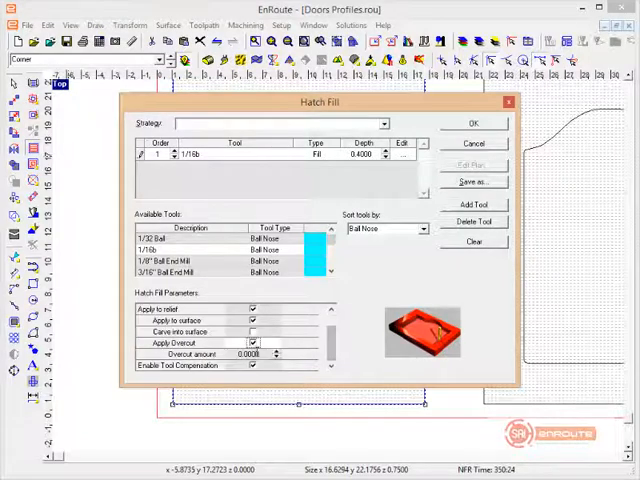
pyautogui.click(252, 364)
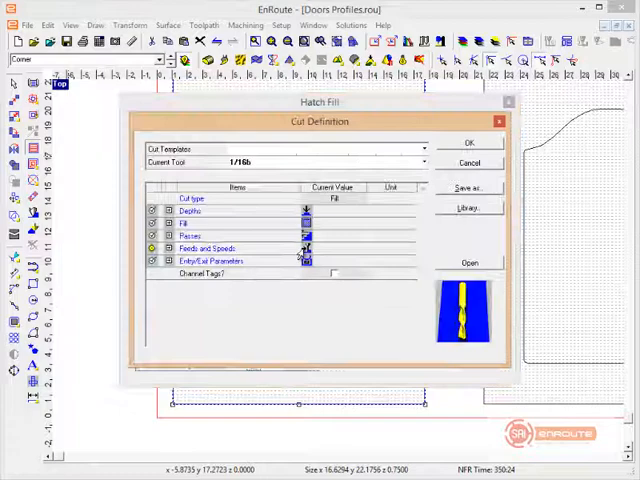
# Add an End Mill to the hatch fill strategy and generate the corner fill toolpaths.
pyautogui.click(168, 220)
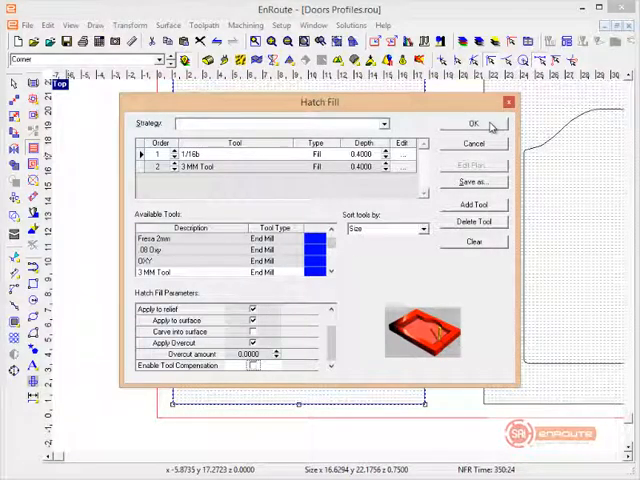
pyautogui.click(470, 122)
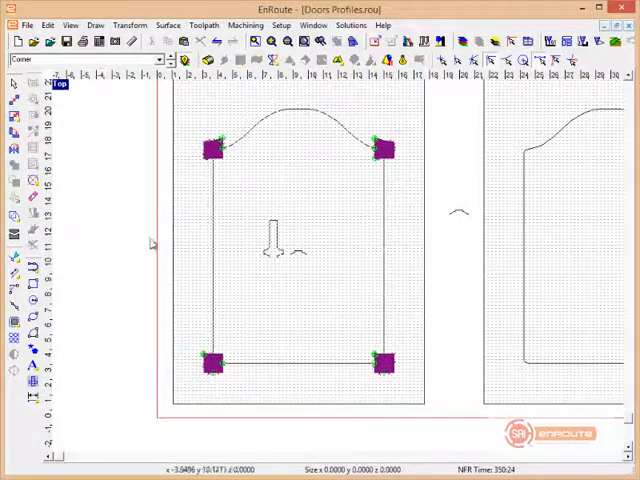
pyautogui.moveTo(384, 340)
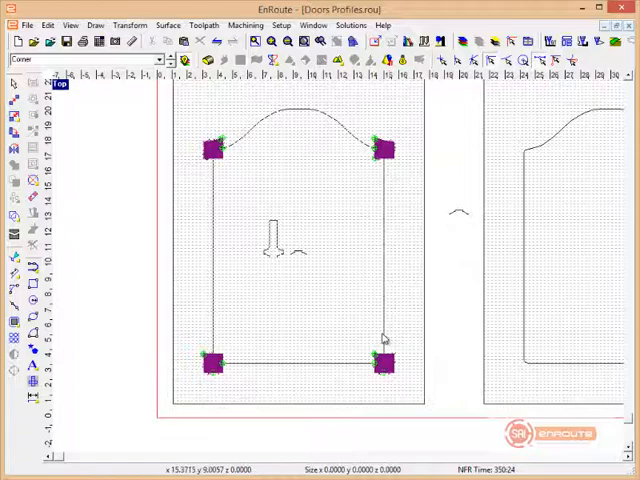
pyautogui.moveTo(236, 148)
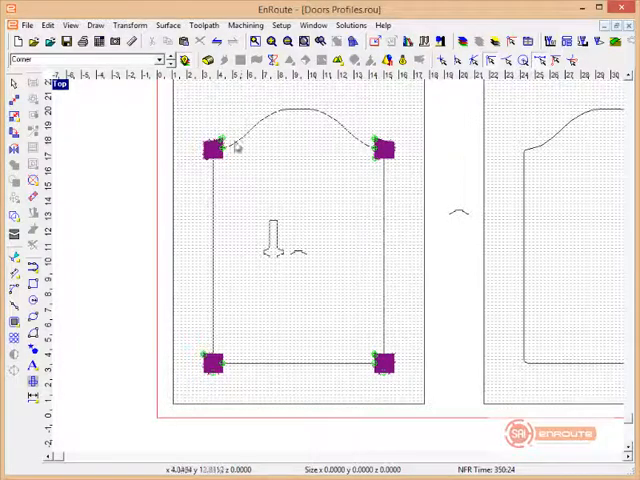
pyautogui.moveTo(380, 170)
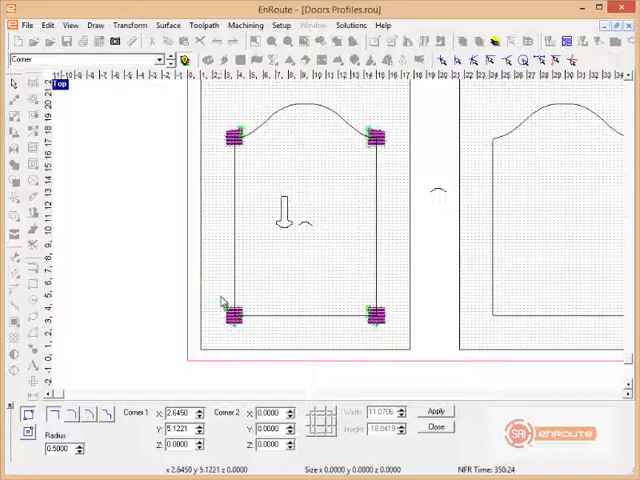
# Drag a rectangle around the lower-left corner of the door panel.
pyautogui.moveTo(222, 304); pyautogui.dragTo(252, 340)
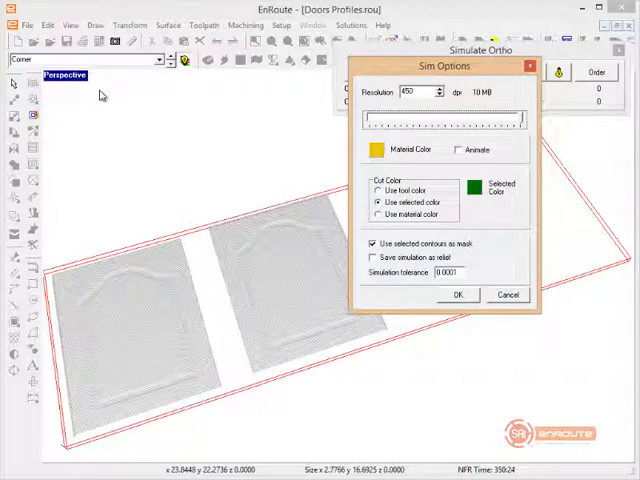
# Confirm the Sim Options to launch the 3D machining simulation of the door toolpaths.
pyautogui.click(456, 294)
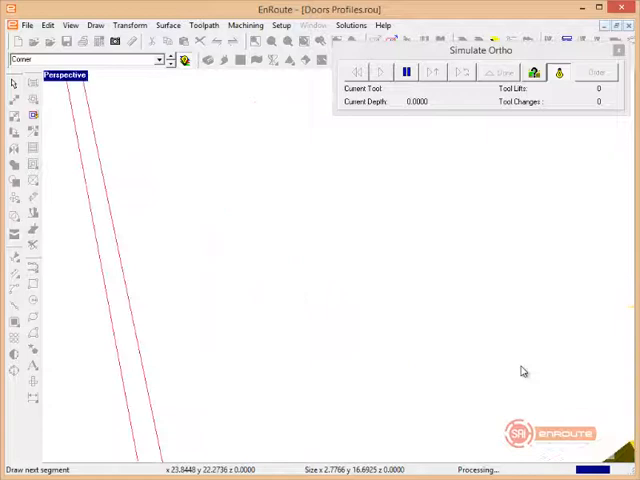
# Play the machining simulation through both tools, inspect the mitered corner, then exit via Done.
pyautogui.click(380, 72)
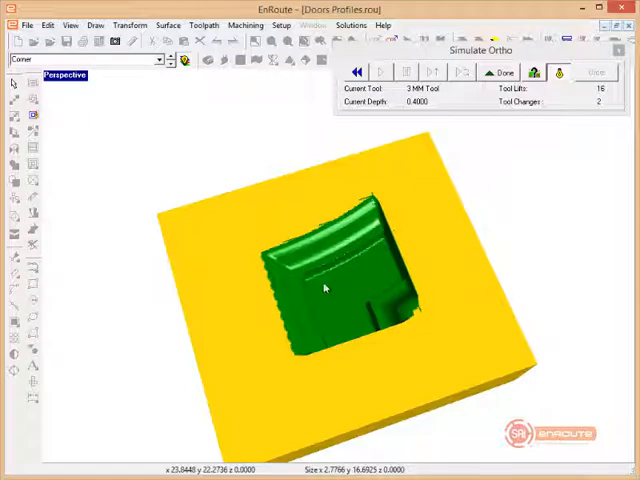
pyautogui.moveTo(326, 312)
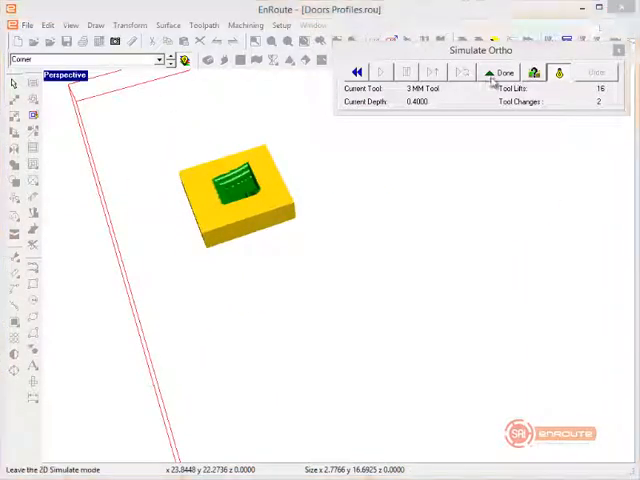
pyautogui.click(500, 72)
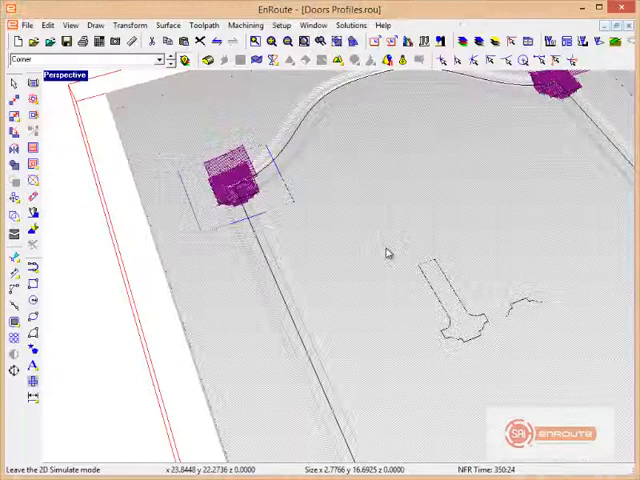